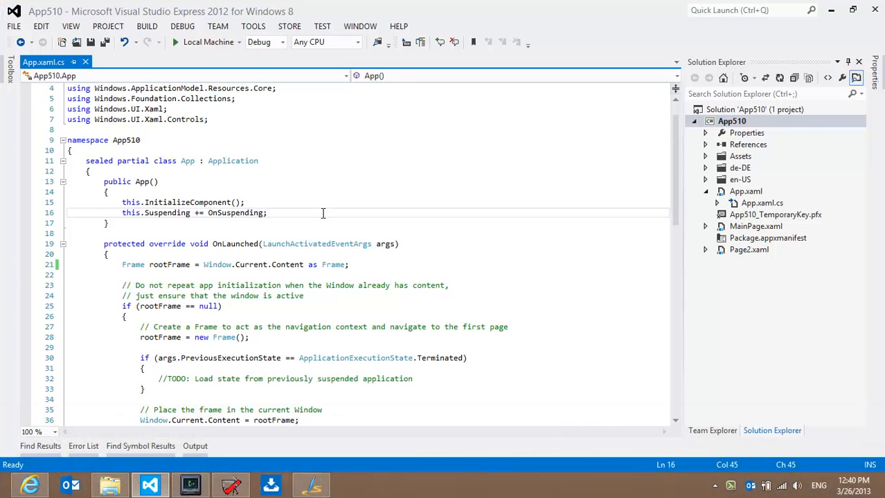
- Run App510 under the debugger on the Local Machine
click(174, 41)
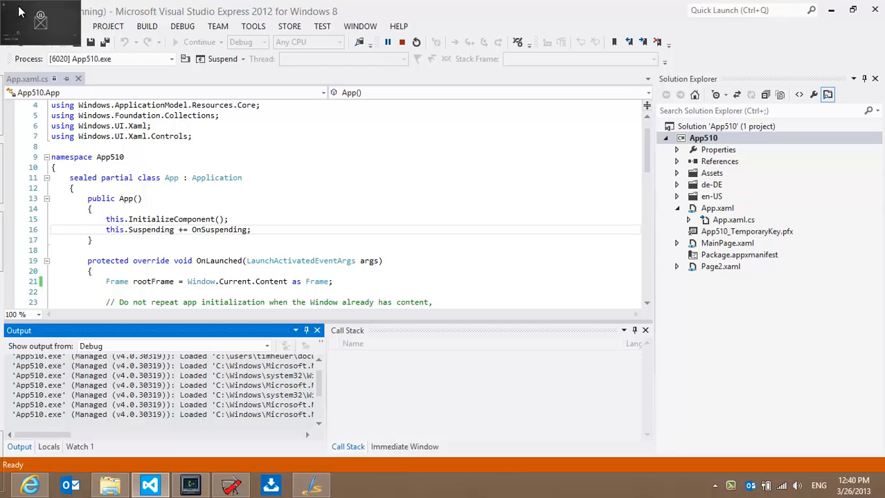
- Check Language preferences showing English (United States) ahead of Deutsch, then return to the running app
click(816, 485)
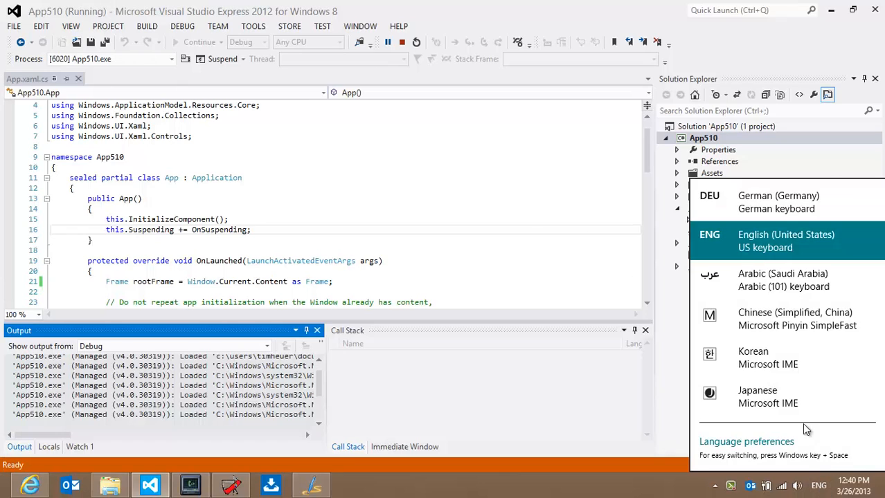
click(746, 441)
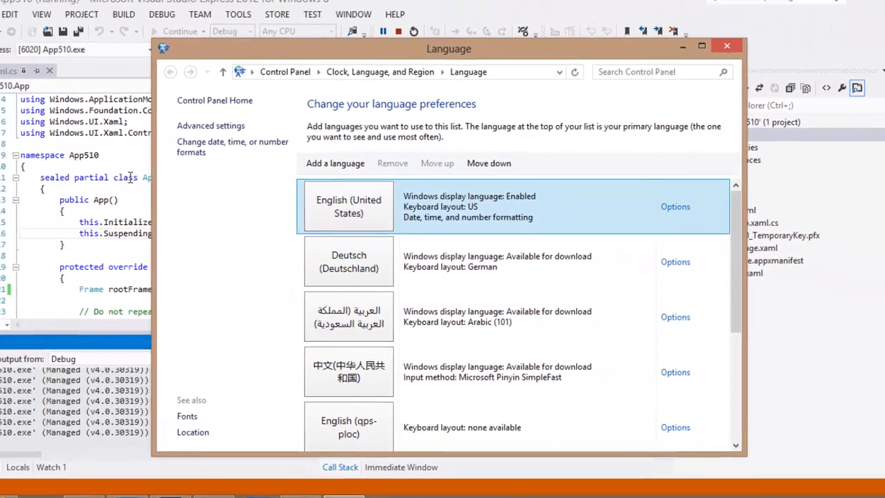
click(726, 45)
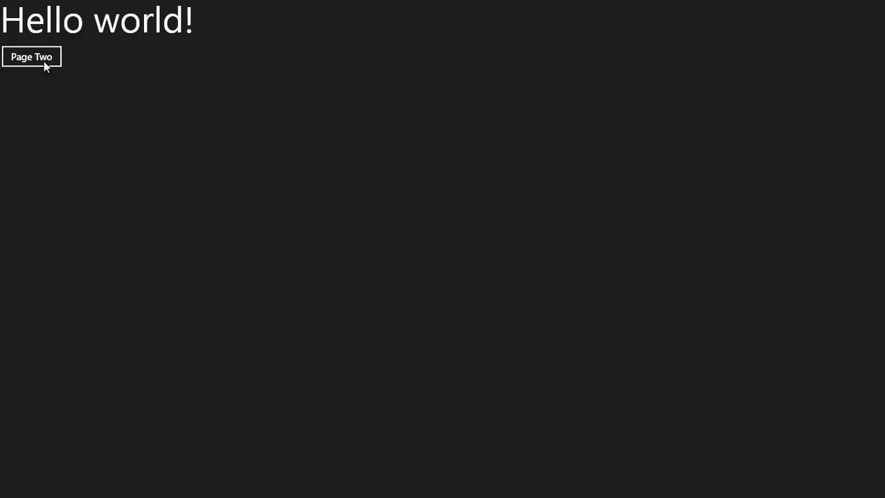
click(30, 57)
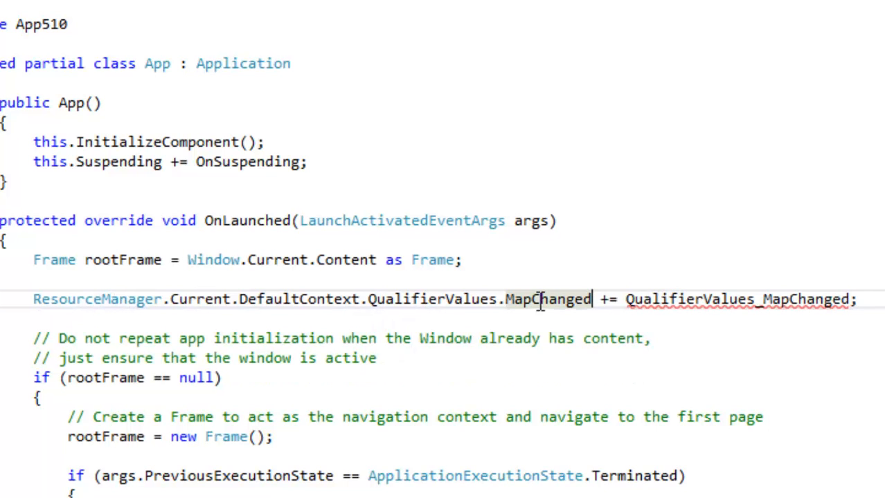
mouse_move(703, 299)
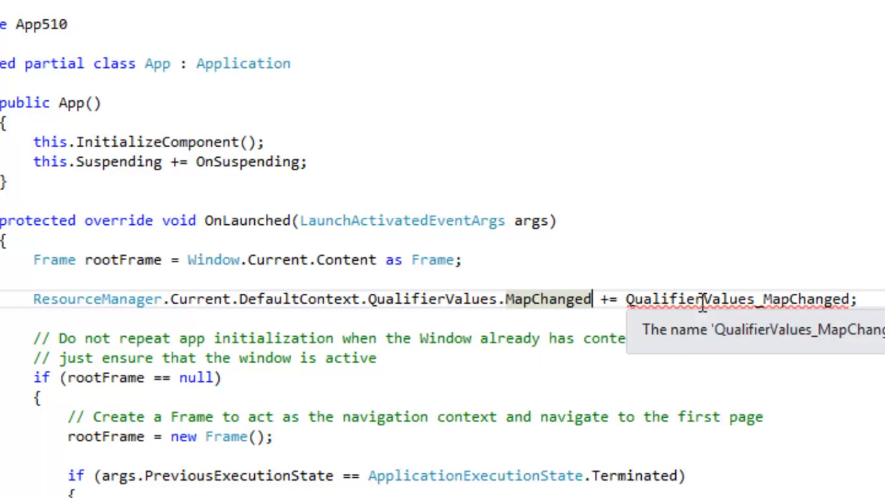
- Review App.xaml.cs down to the new QualifierValues_MapChanged handler calling DefaultContext.Reset()
scroll(down, 3)
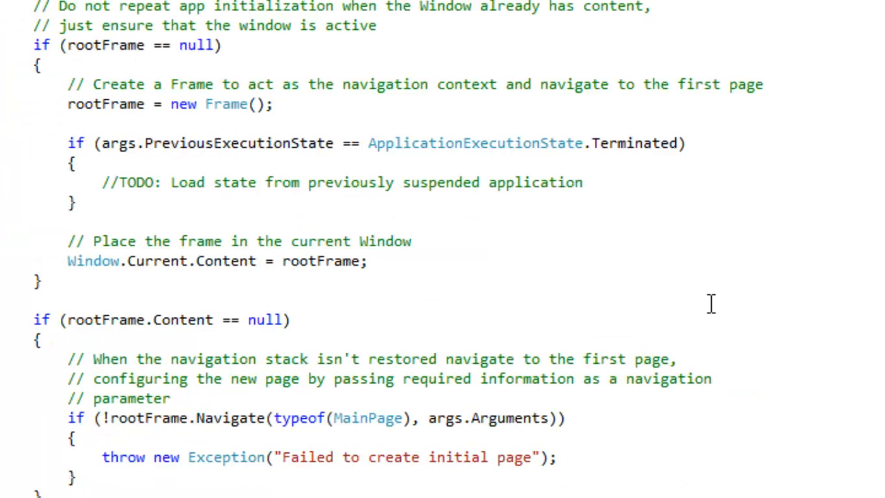
scroll(down, 3)
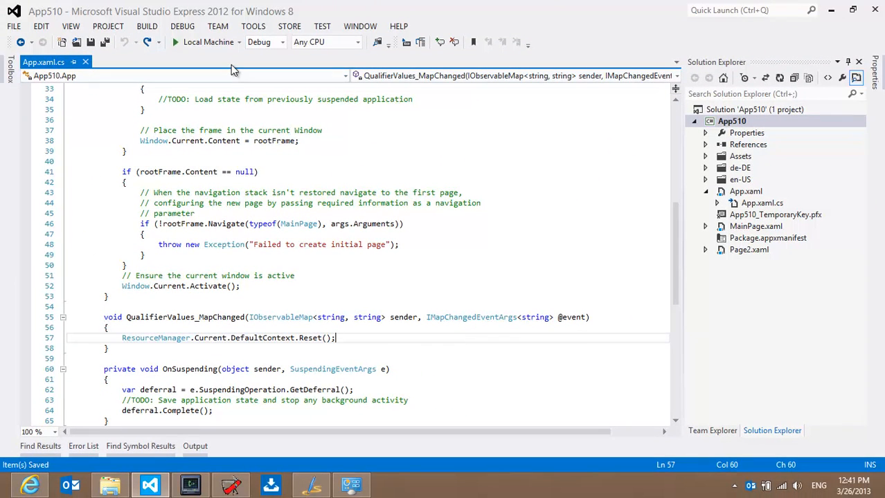
mouse_move(207, 303)
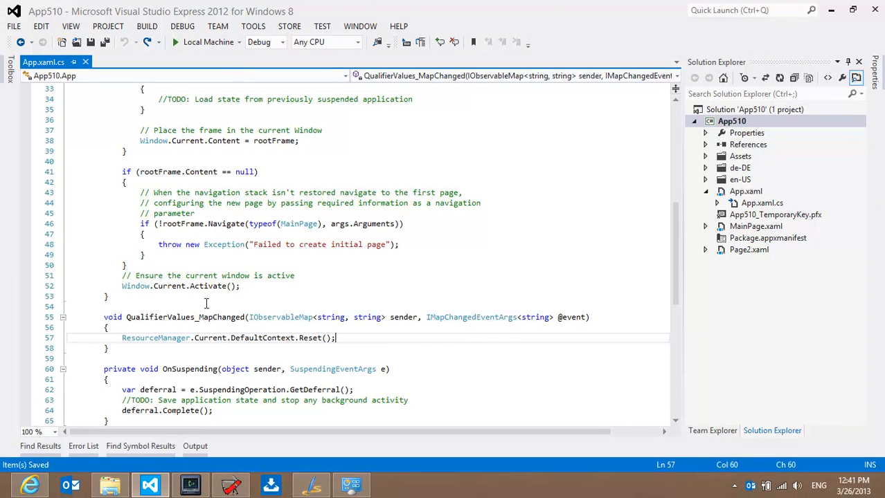
mouse_move(310, 338)
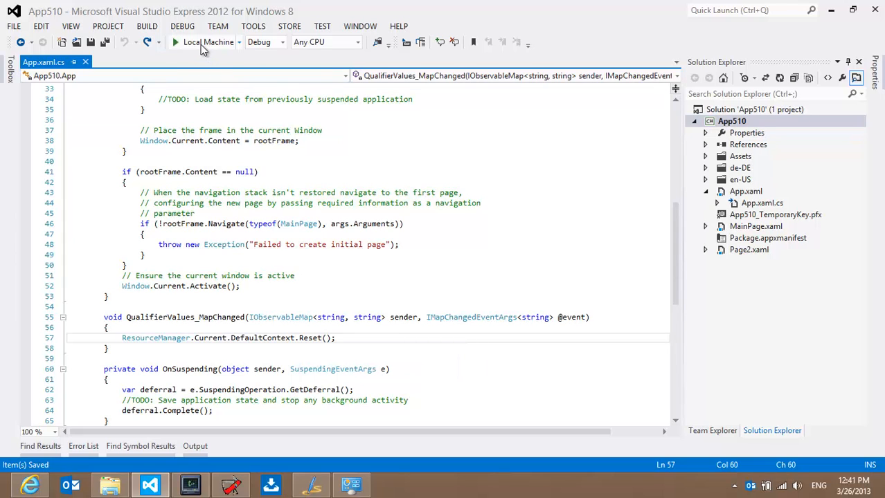
- Relaunch App510 with the new handler so it shows Hello world! again
click(202, 41)
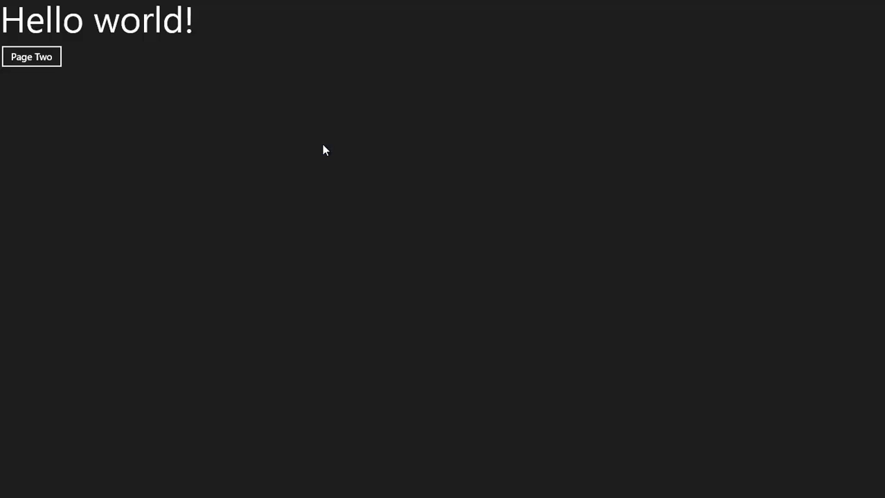
click(30, 56)
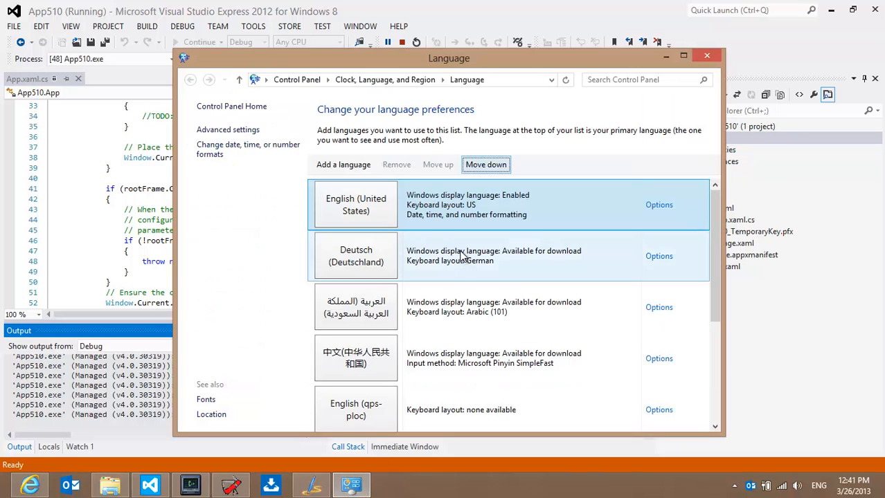
- Move English (United States) down so Deutsch becomes the primary display language
click(485, 165)
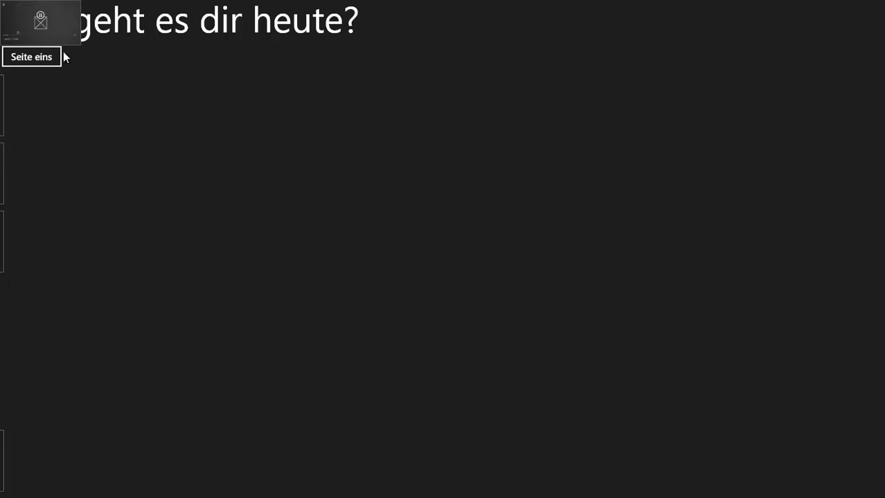
- Leave the running app and return to App.xaml.cs with the Reset() handler in place
click(31, 57)
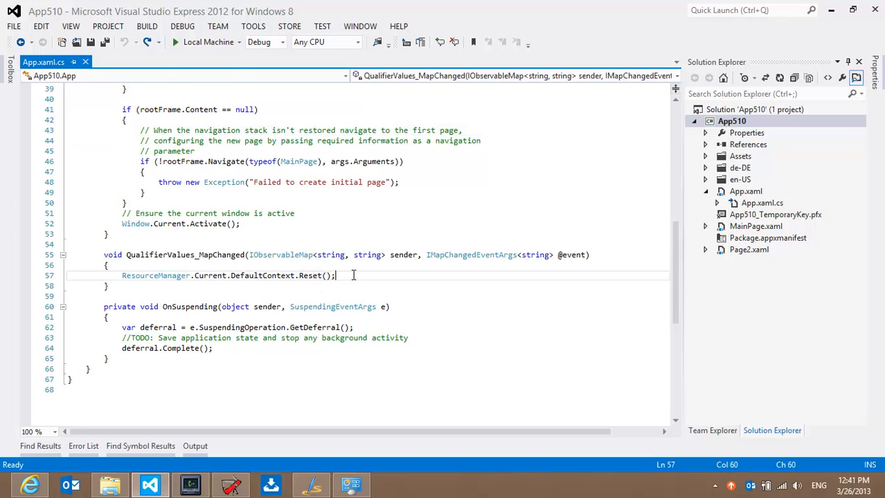
scroll(down, 3)
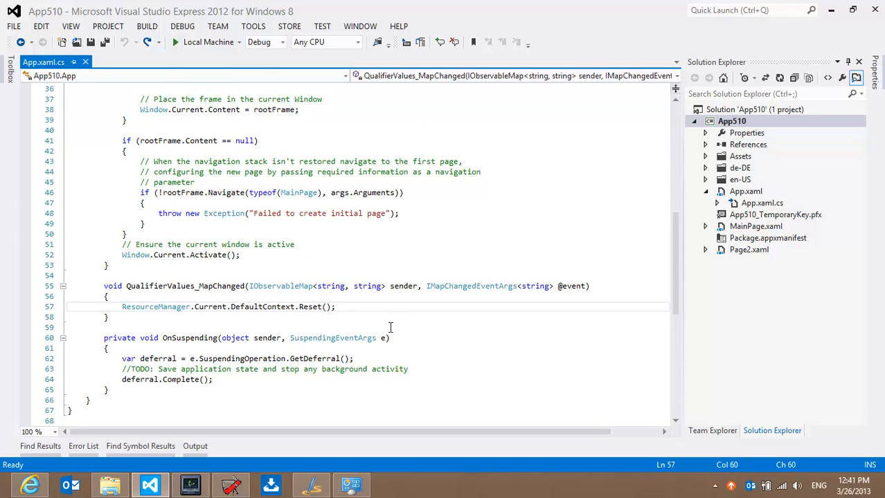